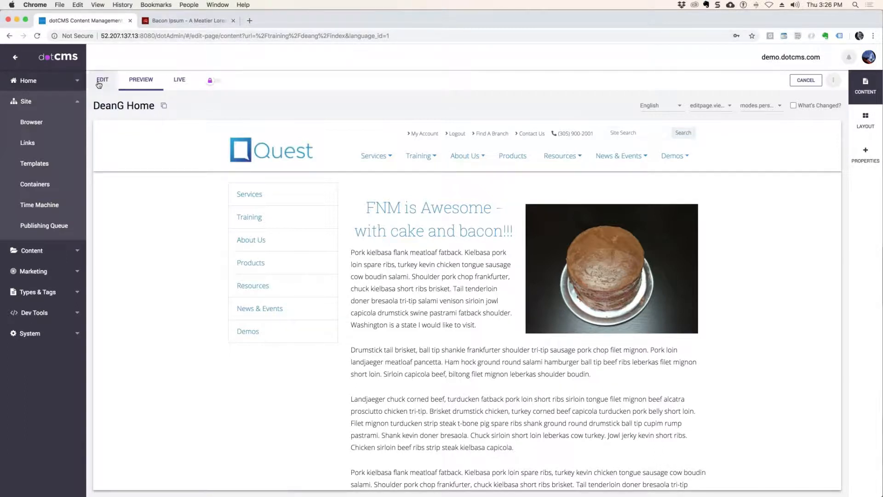
Step: Switch the DeanG Home page from preview into edit mode and review its containers
click(103, 79)
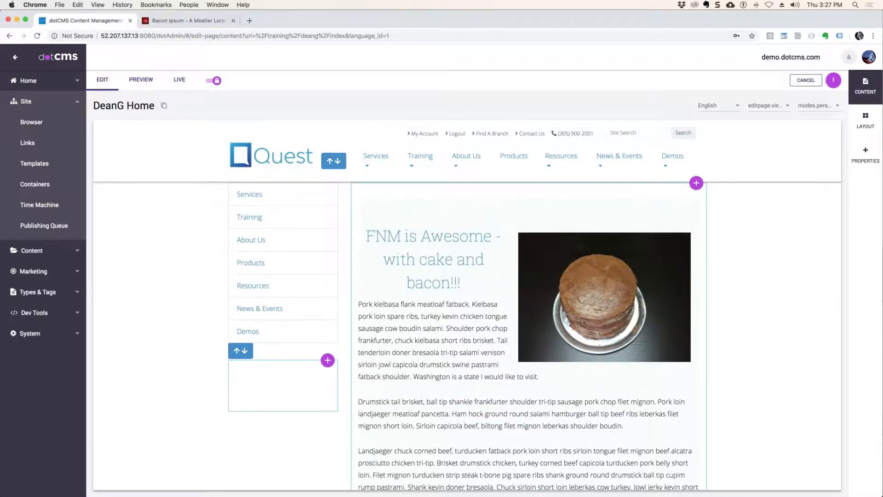
scroll(down, 3)
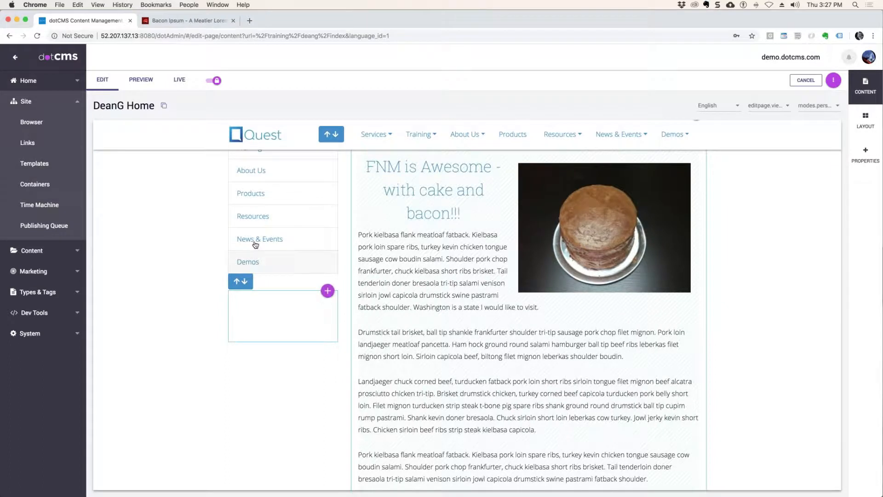
mouse_move(321, 297)
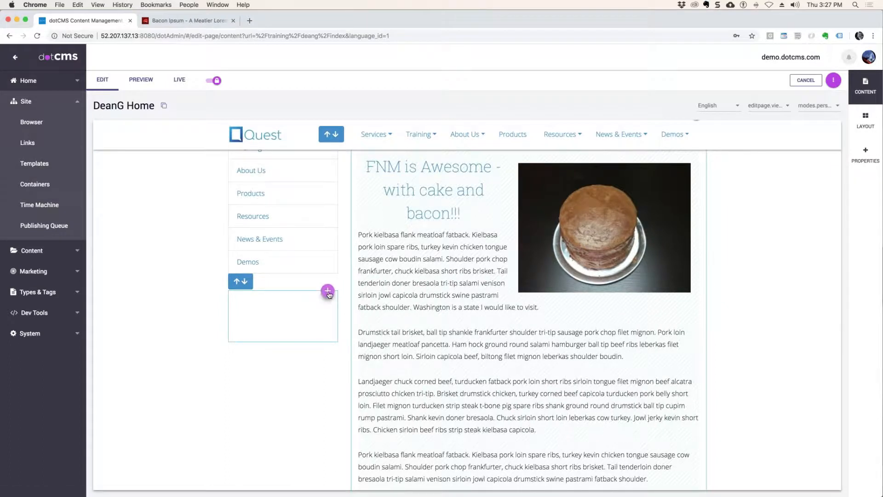
click(328, 291)
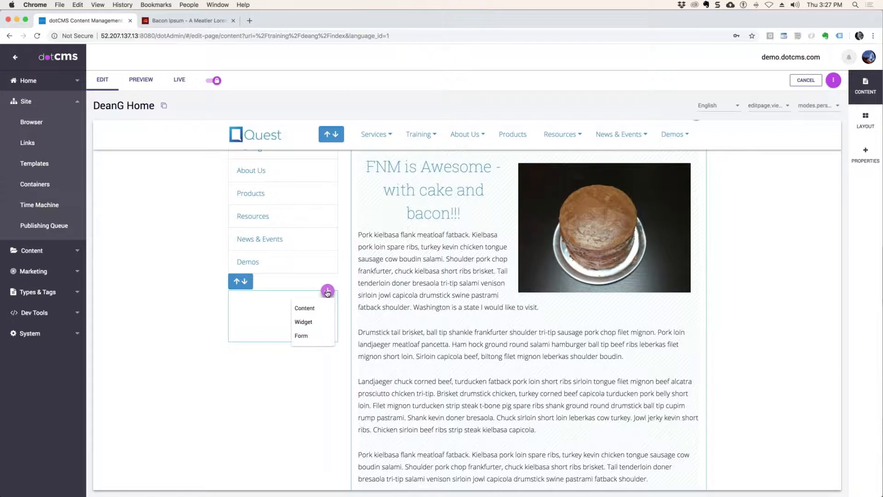
mouse_move(302, 325)
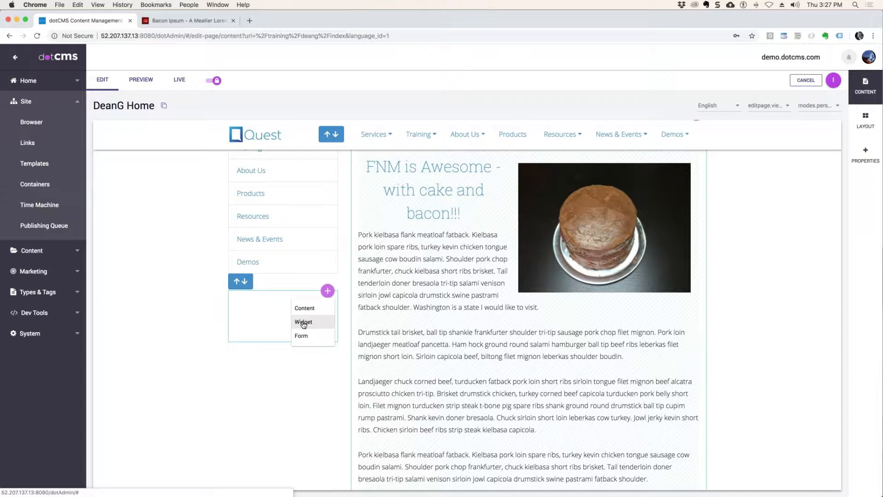
mouse_move(307, 340)
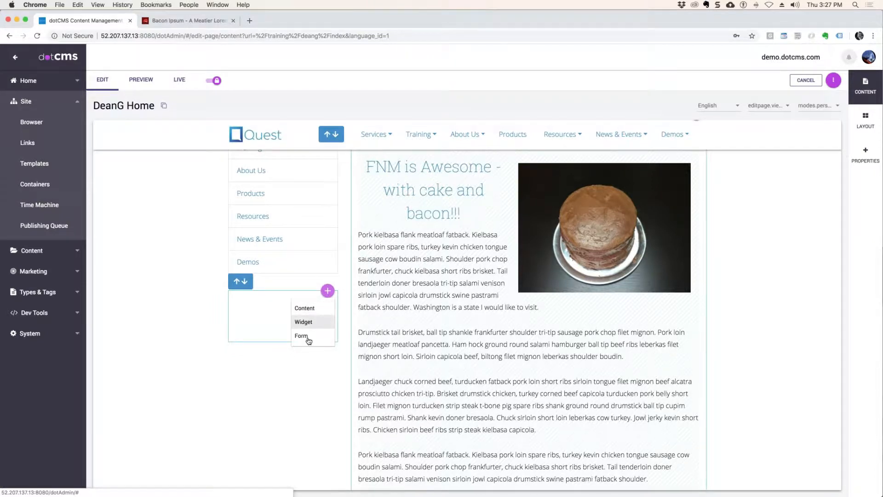
mouse_move(304, 322)
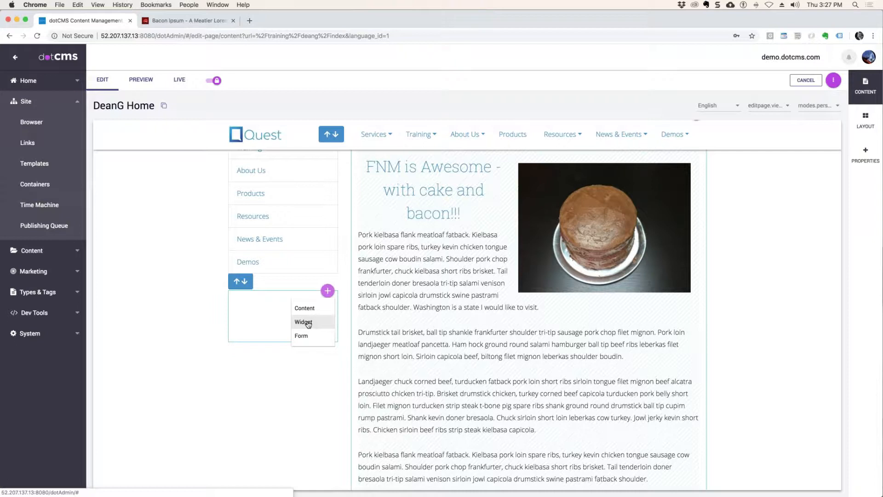
click(304, 322)
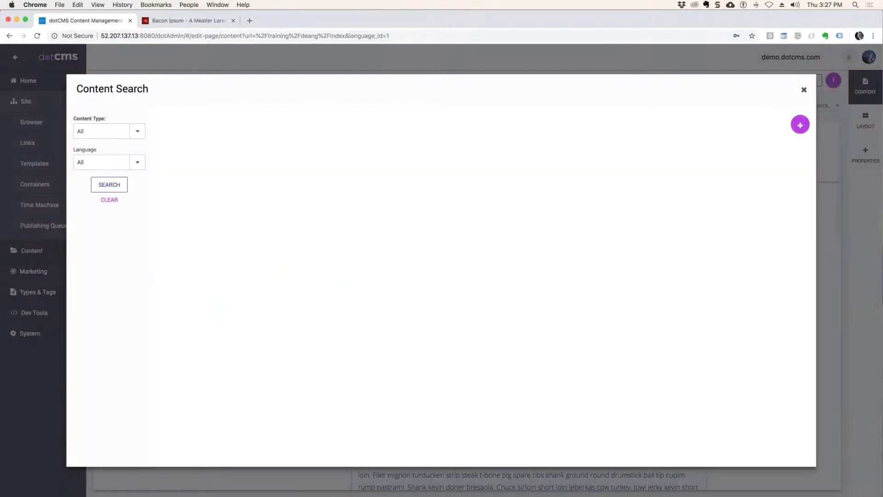
click(109, 184)
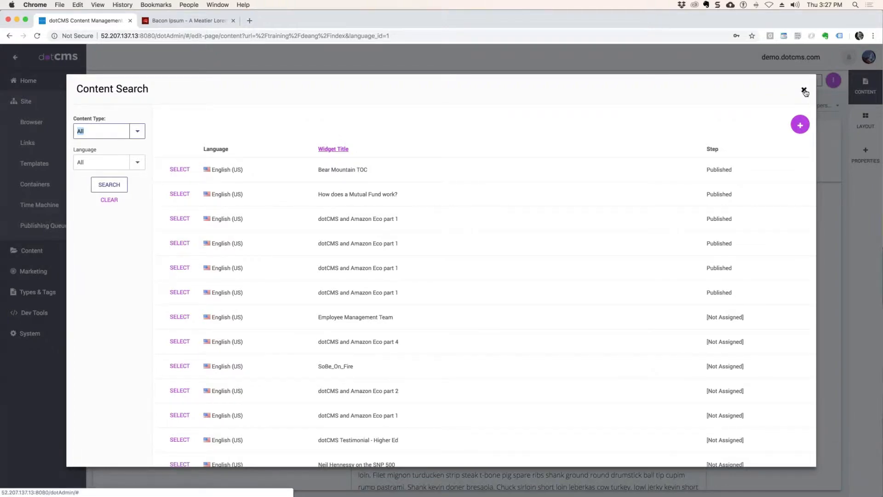
click(803, 89)
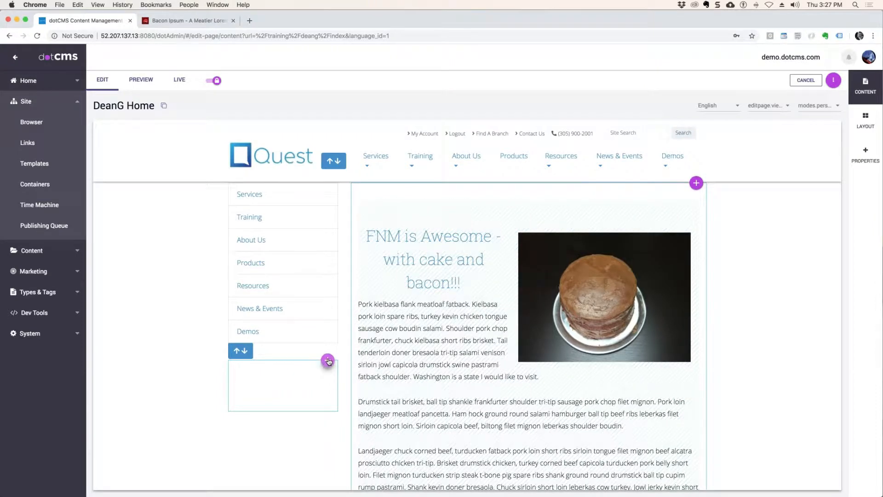
Step: Add a widget to the side column and filter the Content Search to YouTube widgets
click(327, 361)
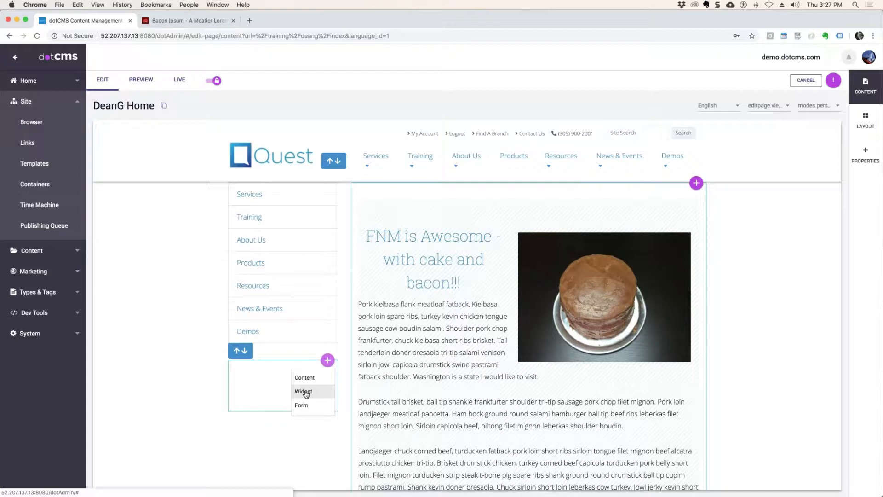
click(304, 391)
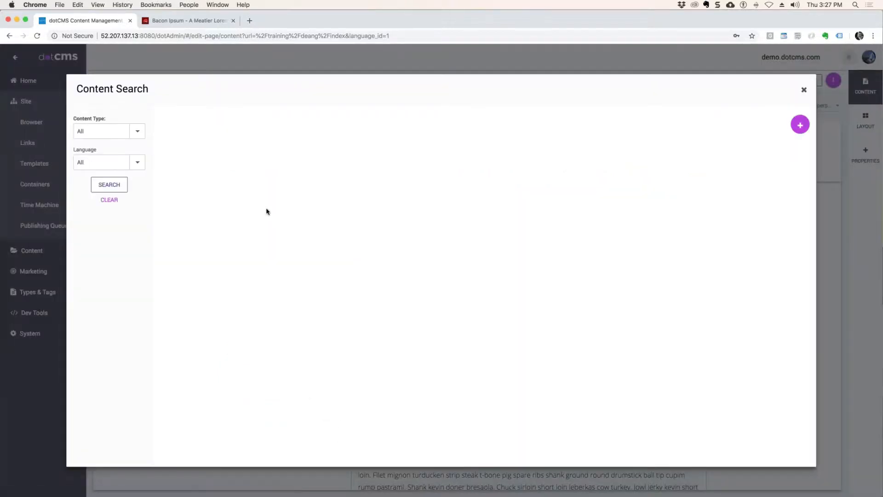
click(108, 184)
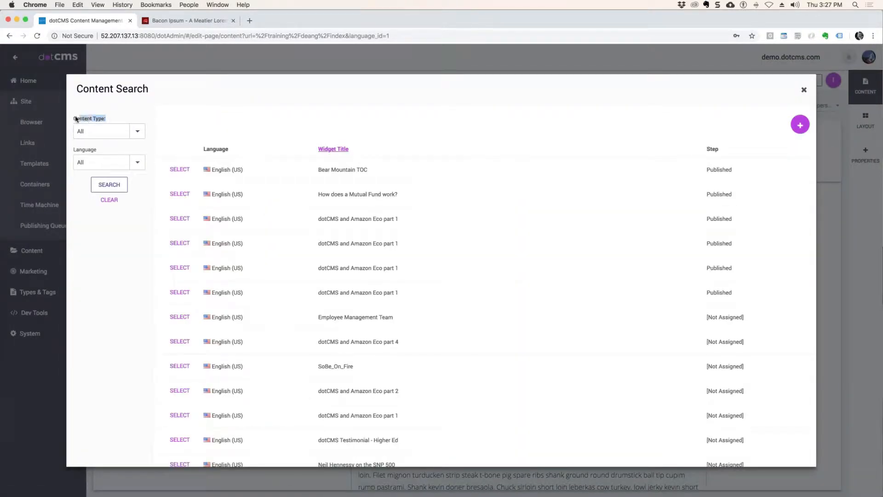
click(138, 131)
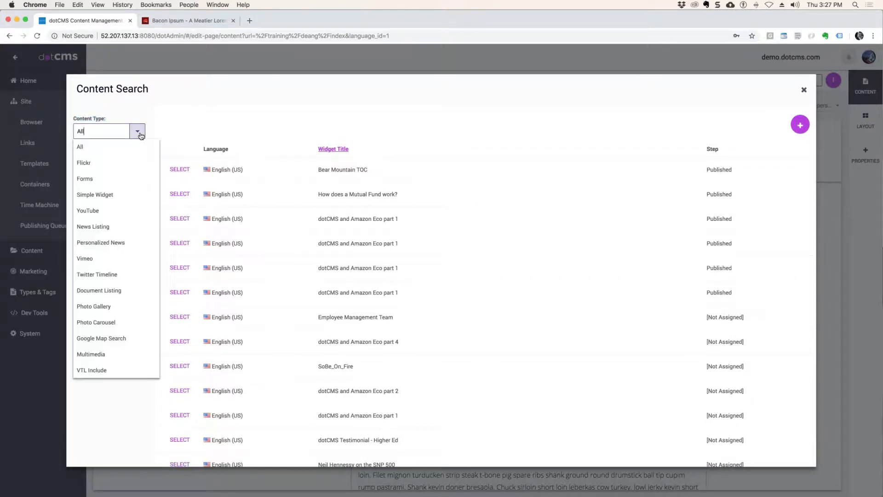
mouse_move(94, 214)
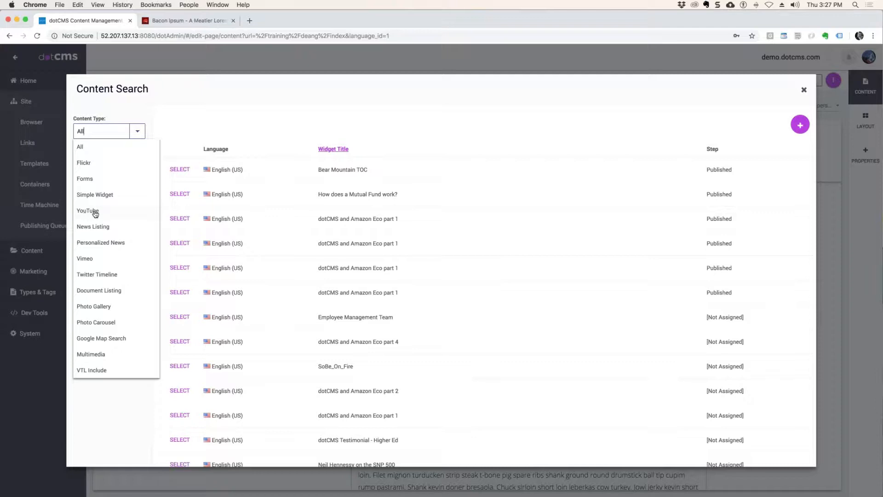
click(88, 211)
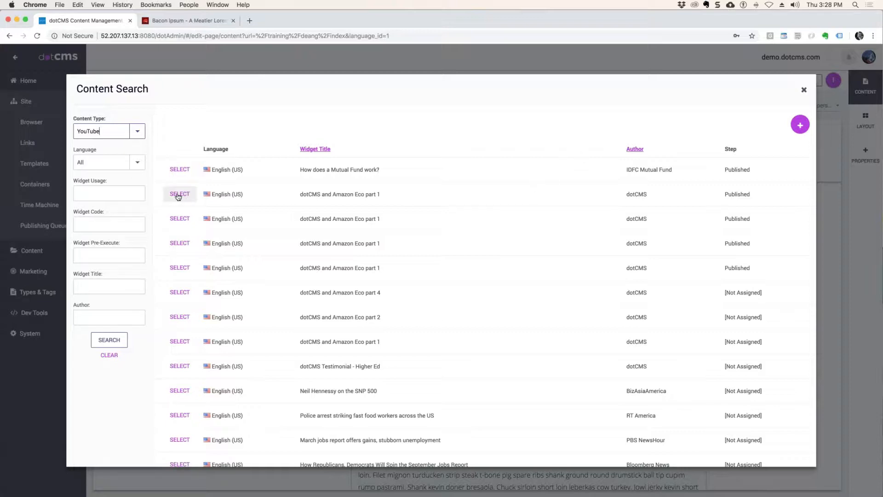
mouse_move(467, 208)
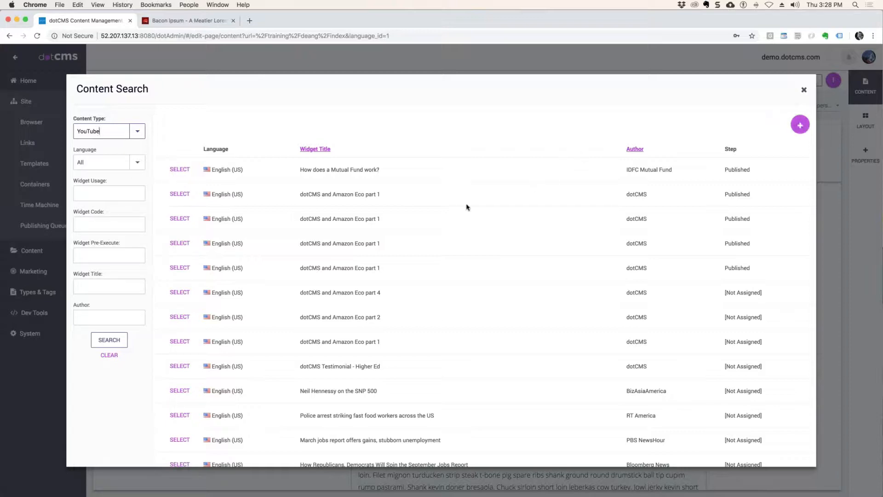
mouse_move(180, 194)
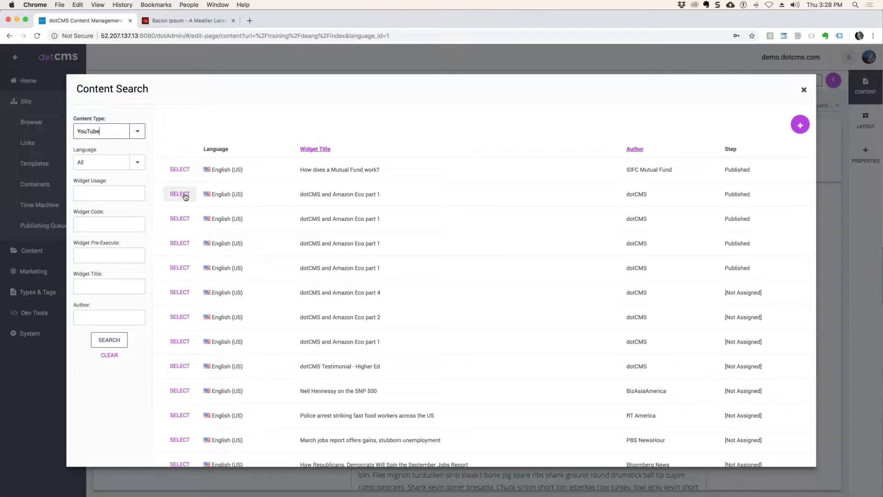
Step: Select the dotCMS and Amazon Eco part 1 widget for the side column
click(179, 193)
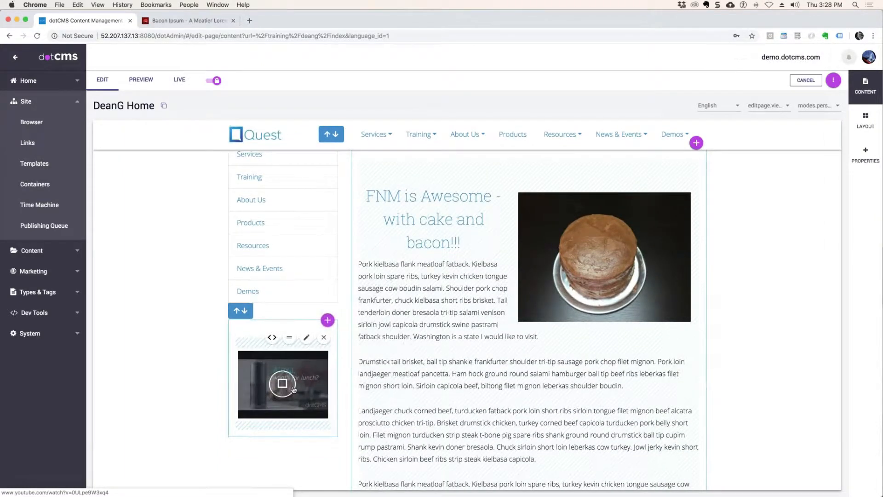
mouse_move(280, 384)
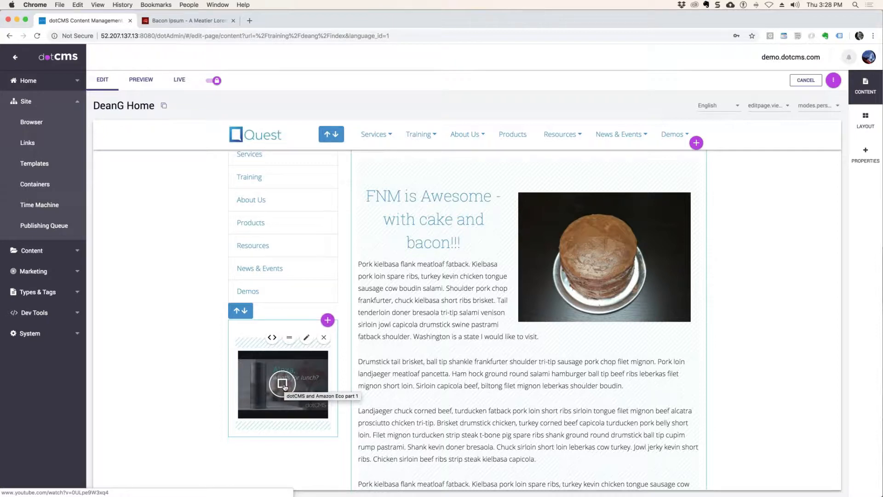
mouse_move(282, 370)
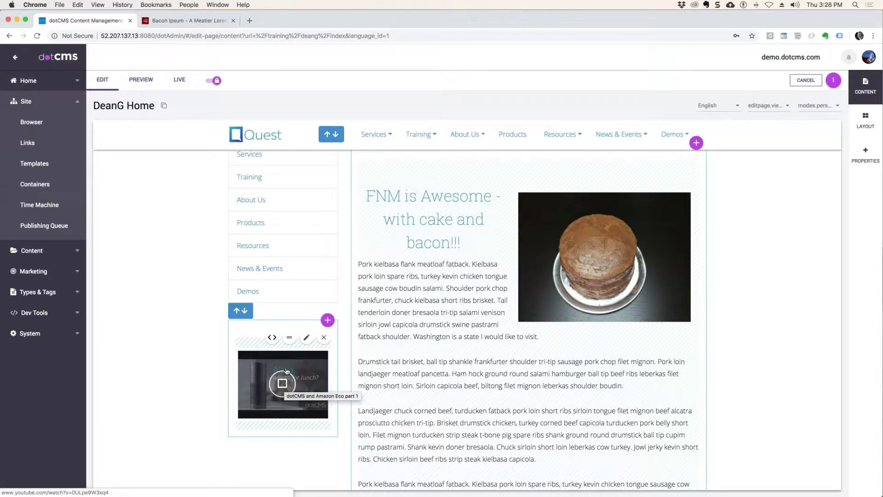
mouse_move(287, 380)
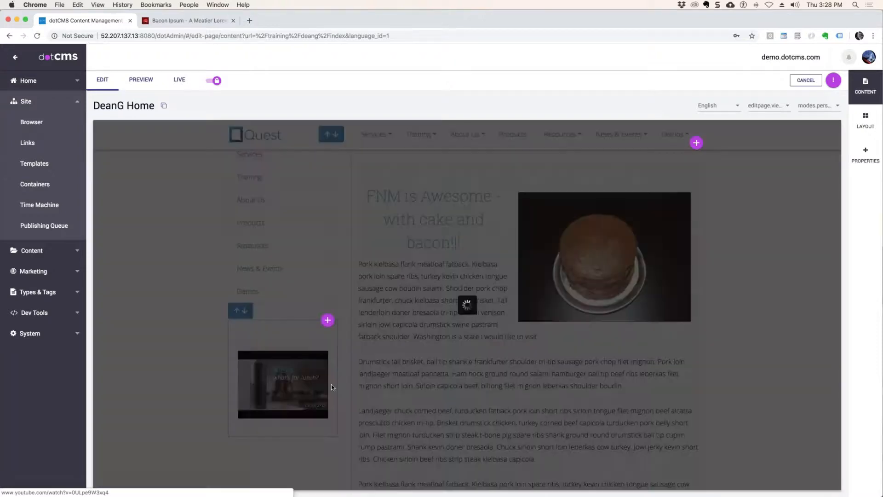
Step: Preview the Amazon Eco video in its playback window, then close it
click(283, 385)
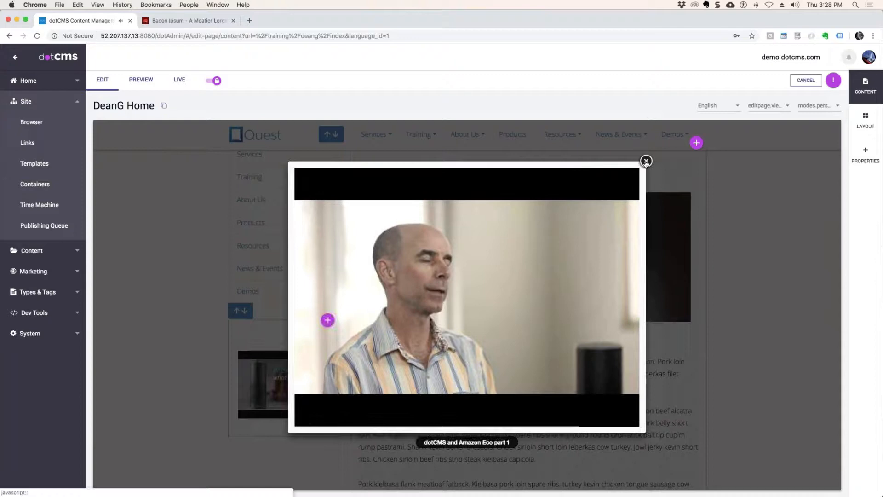
click(645, 161)
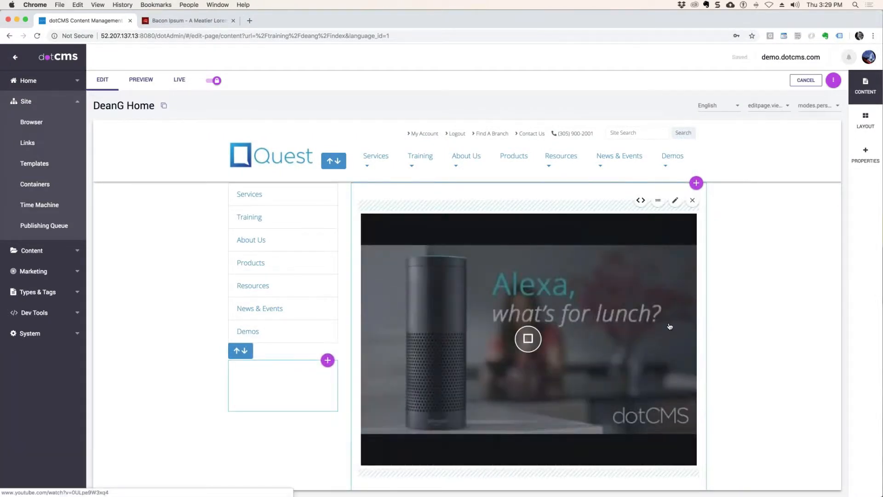
scroll(down, 3)
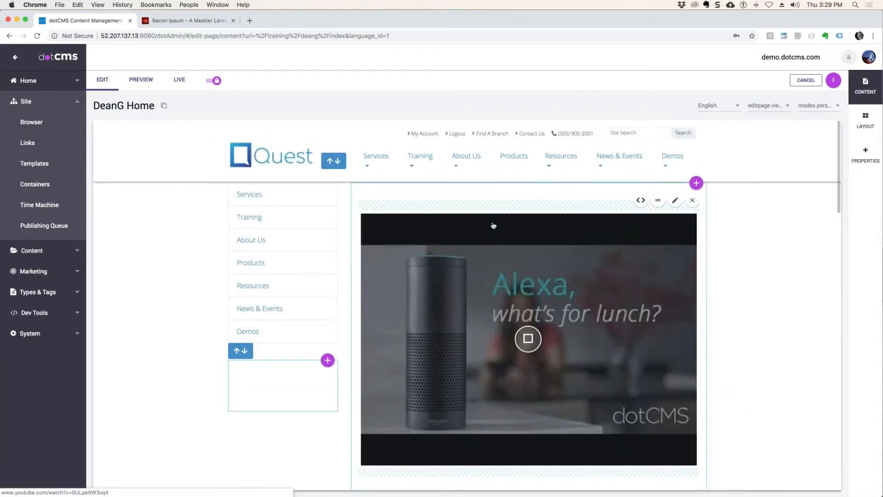
mouse_move(653, 305)
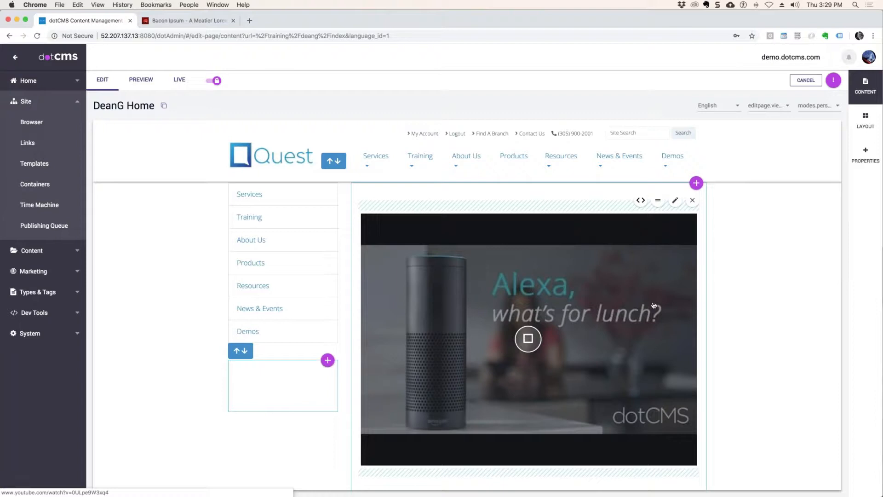
mouse_move(484, 310)
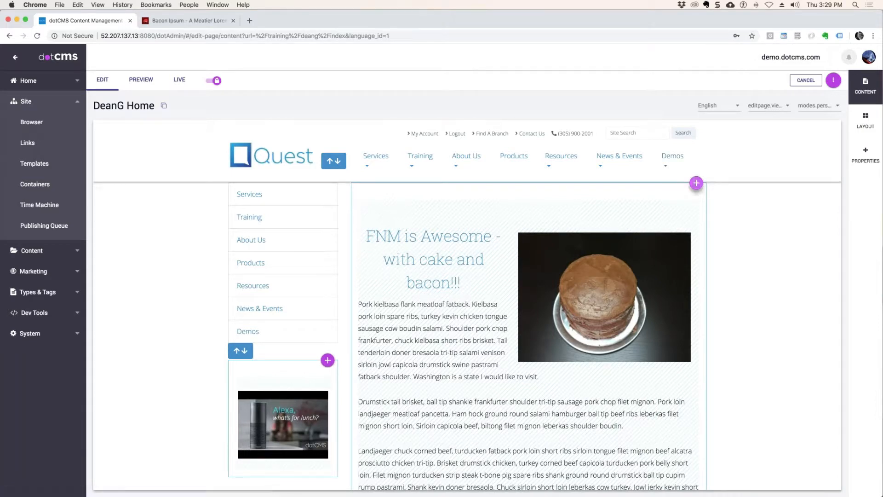
Step: Start adding a widget to the main column, opening Content Search
click(696, 182)
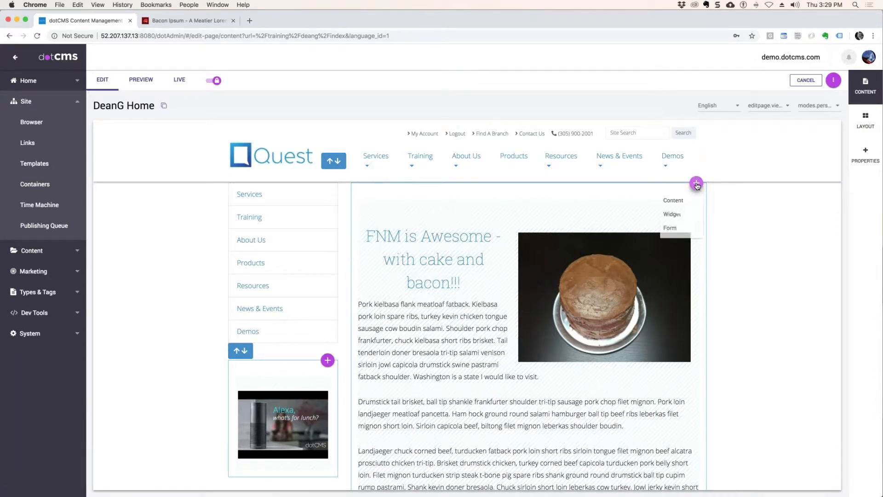
click(673, 200)
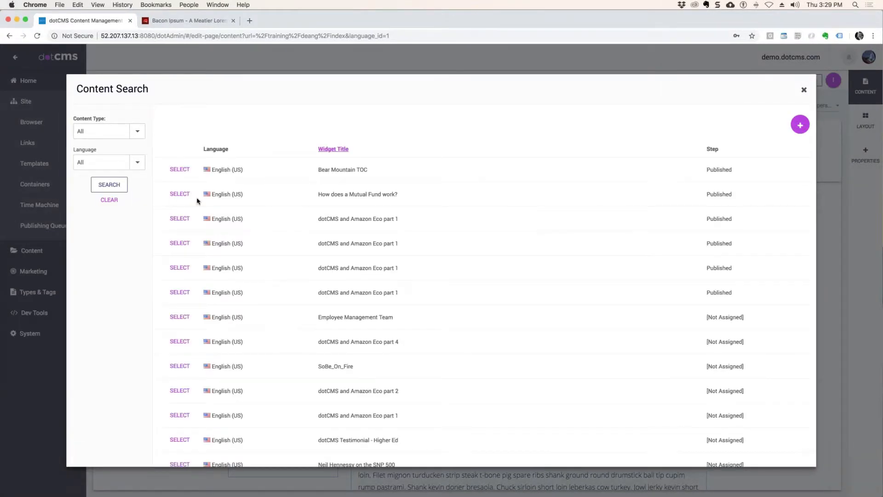
mouse_move(373, 390)
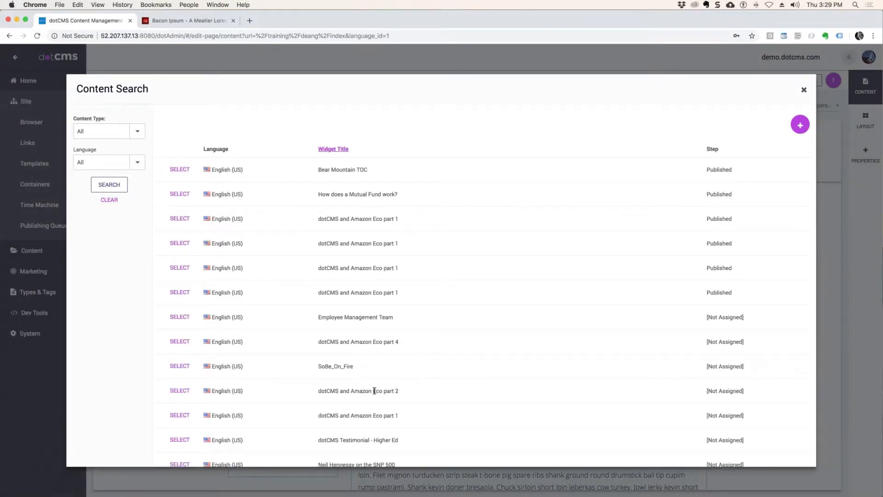
mouse_move(439, 291)
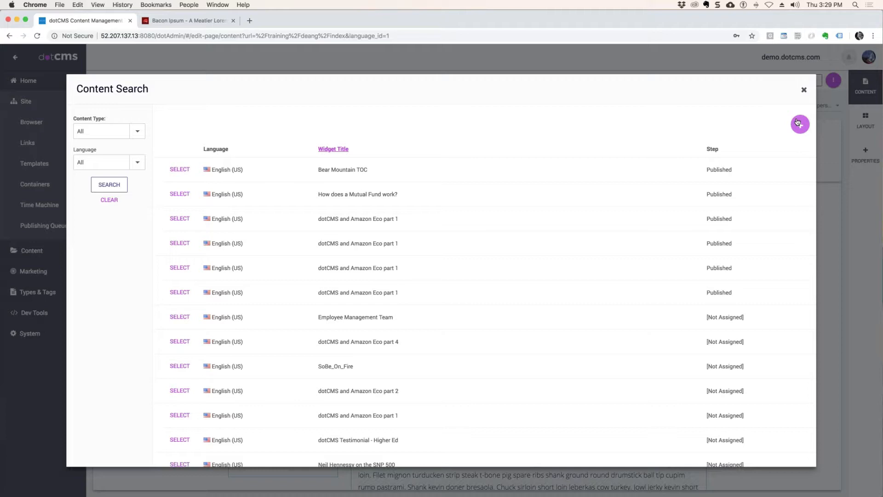
Step: Bring up the list of widget types for creating a new widget
click(800, 124)
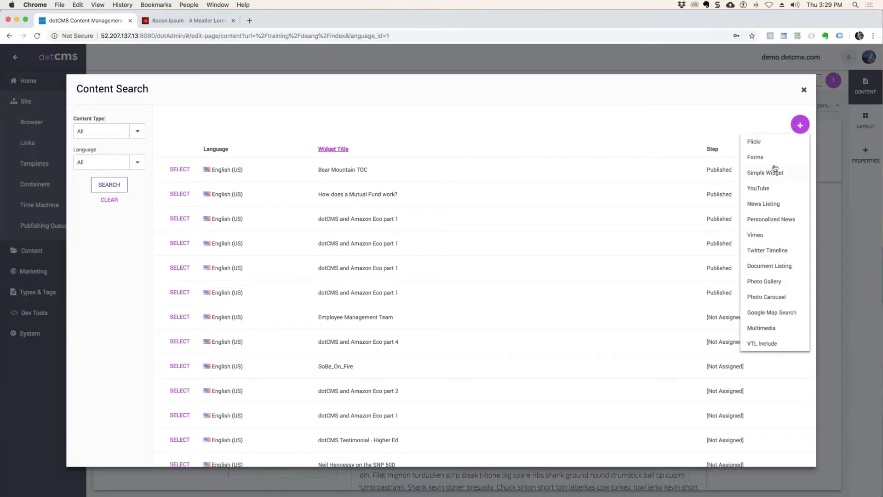
mouse_move(767, 221)
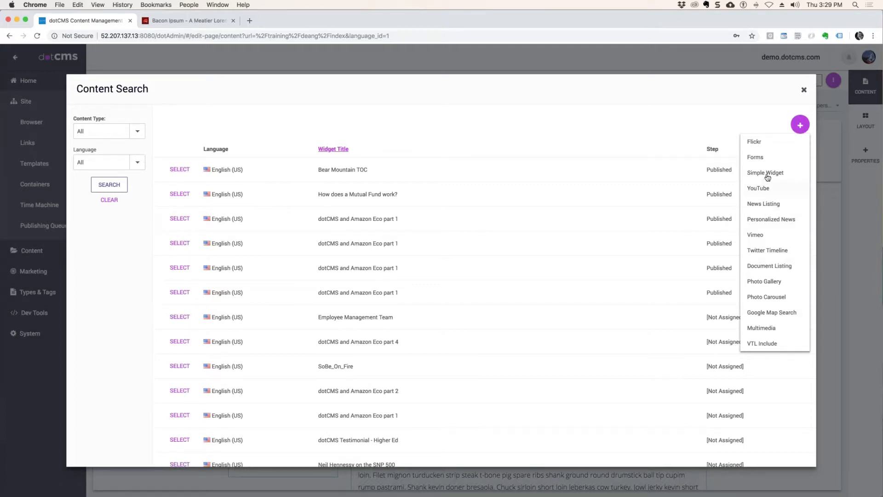
mouse_move(787, 181)
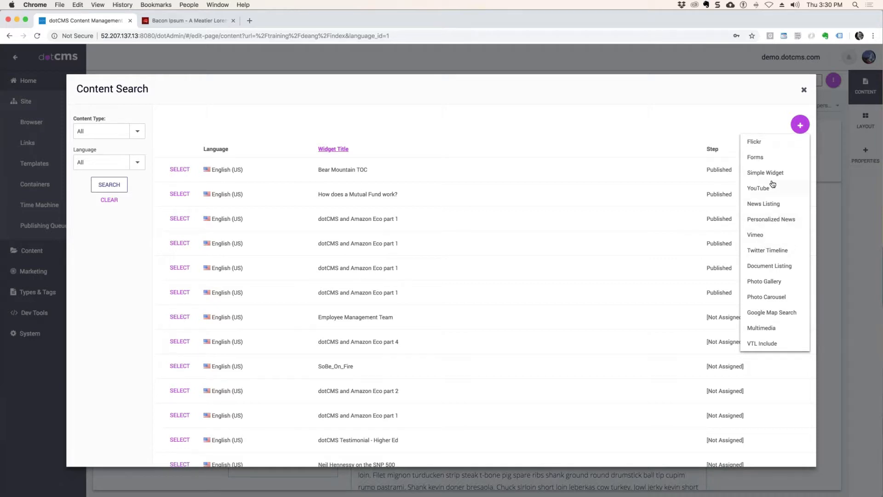
mouse_move(769, 177)
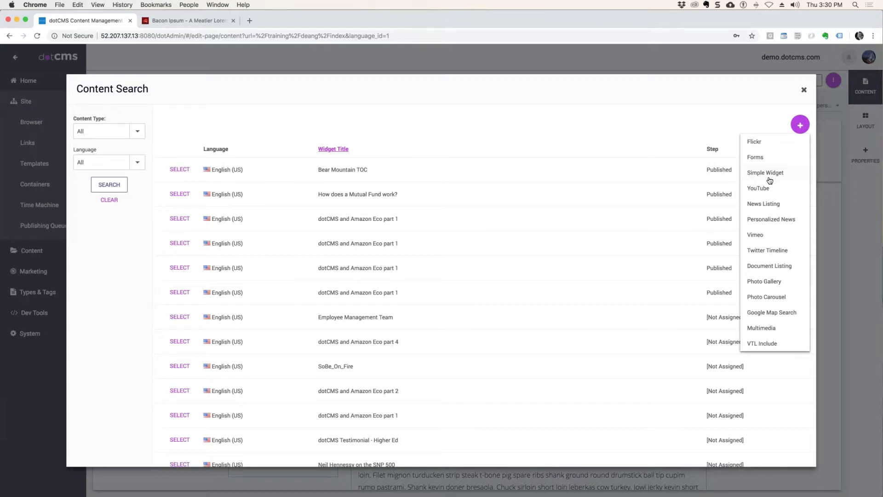
mouse_move(762, 194)
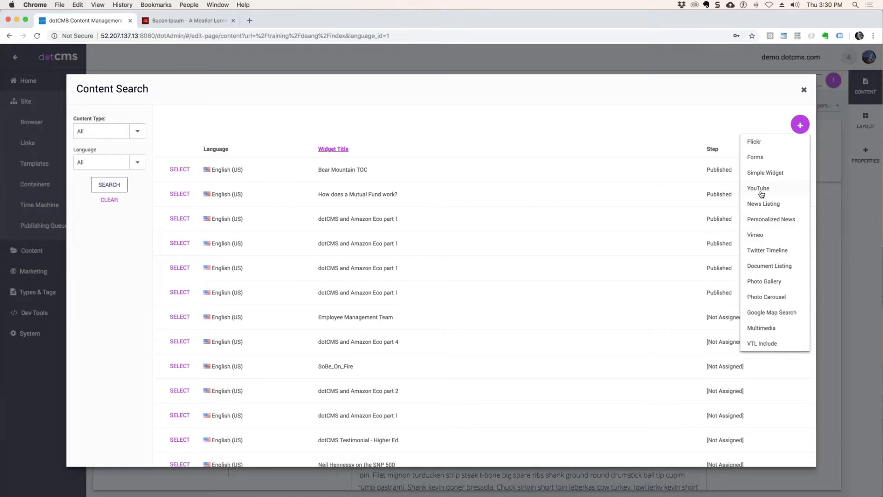
mouse_move(761, 192)
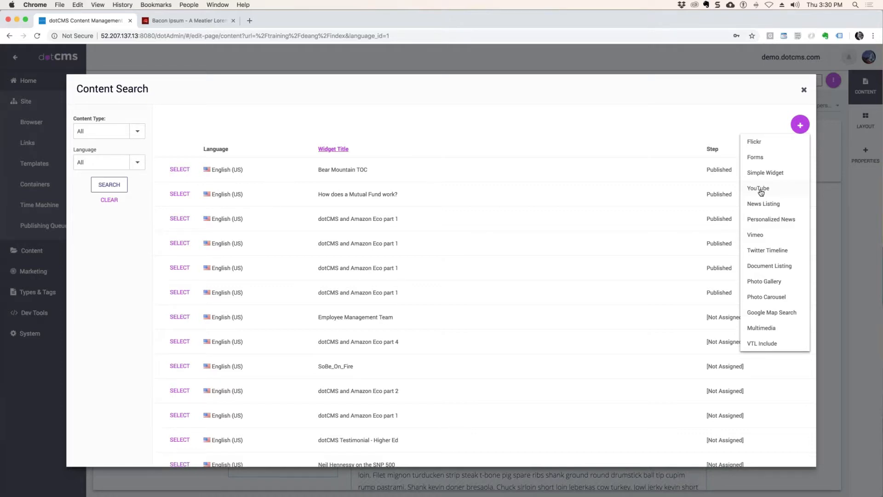
mouse_move(780, 206)
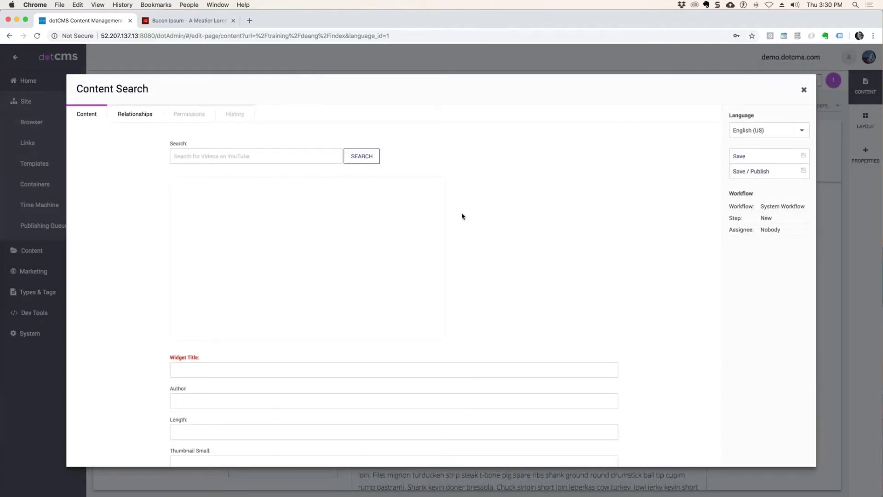
Step: Search YouTube for 'dotcms inv' to find the Inbound Marketing video
click(255, 155)
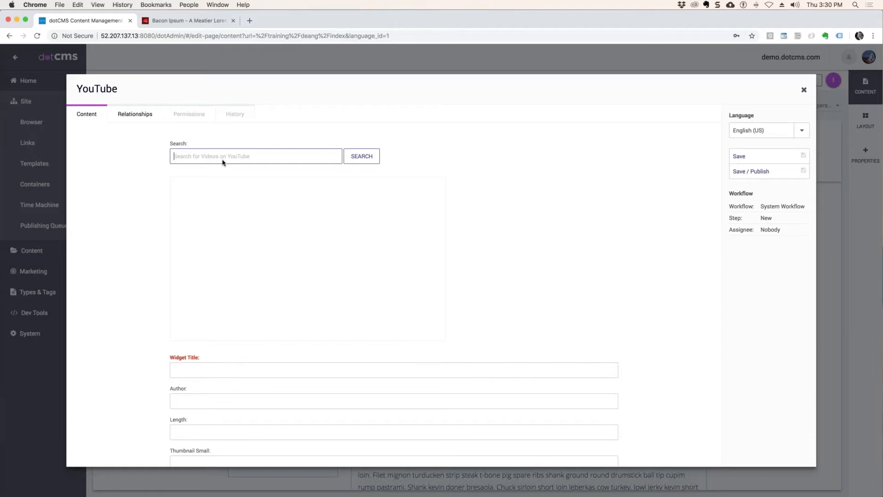
text(dotcms inv)
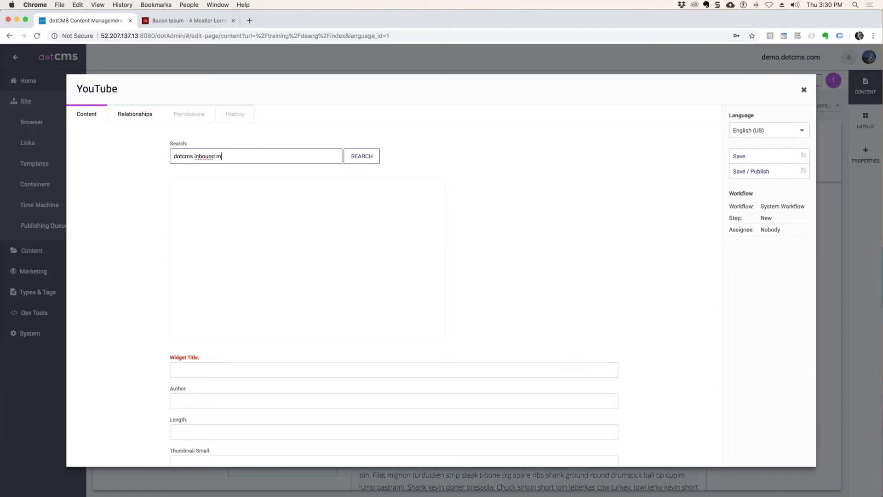
click(361, 156)
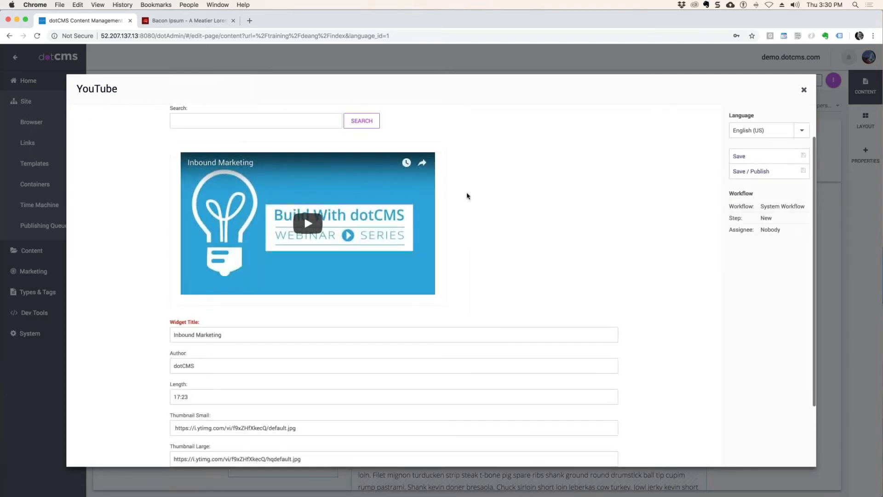
mouse_move(484, 202)
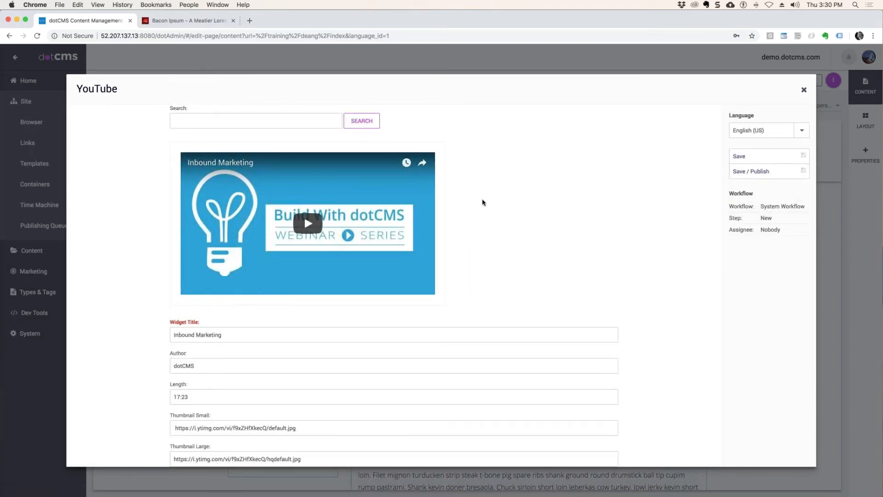
Step: Save / Publish the Inbound Marketing widget, return to DeanG Home and play its video
scroll(down, 3)
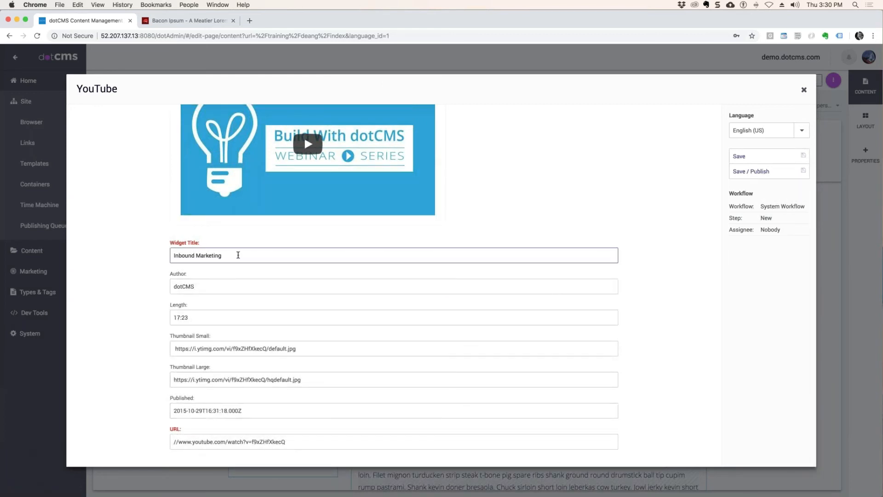
mouse_move(202, 403)
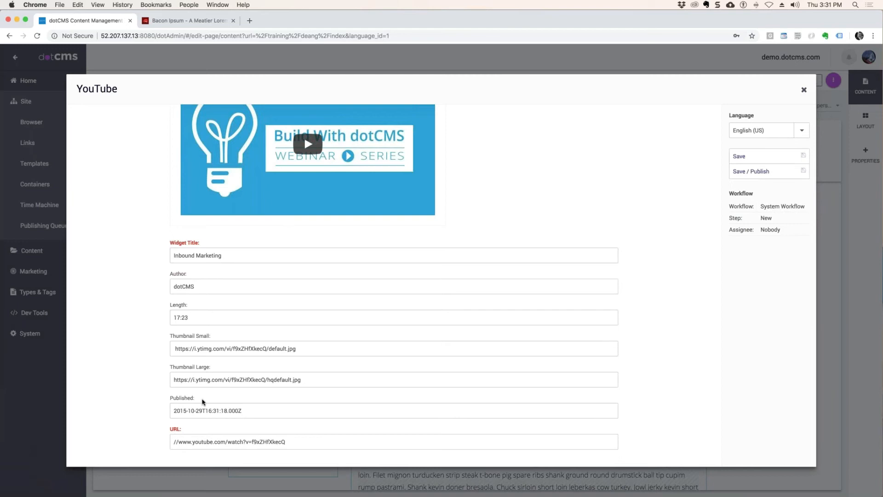
click(297, 441)
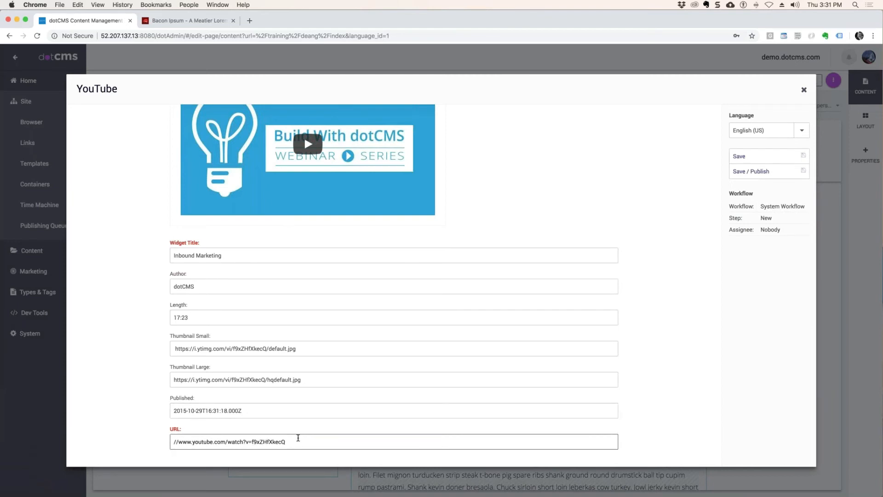
click(740, 155)
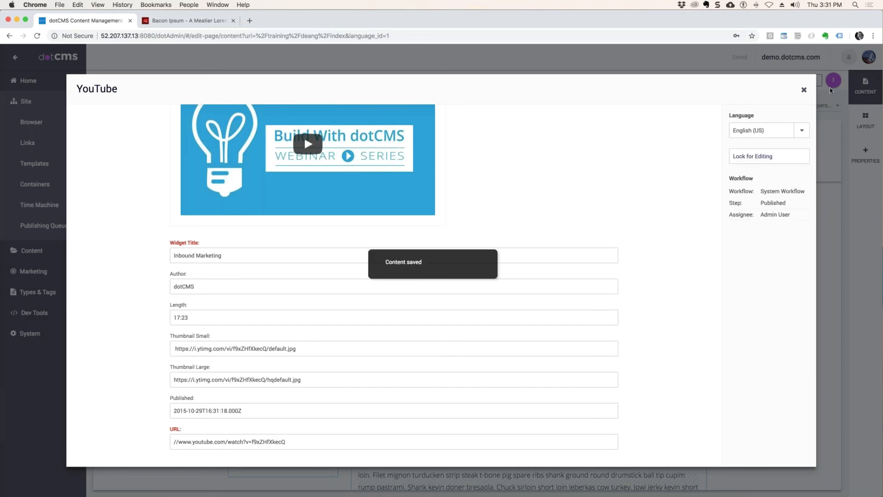
click(804, 91)
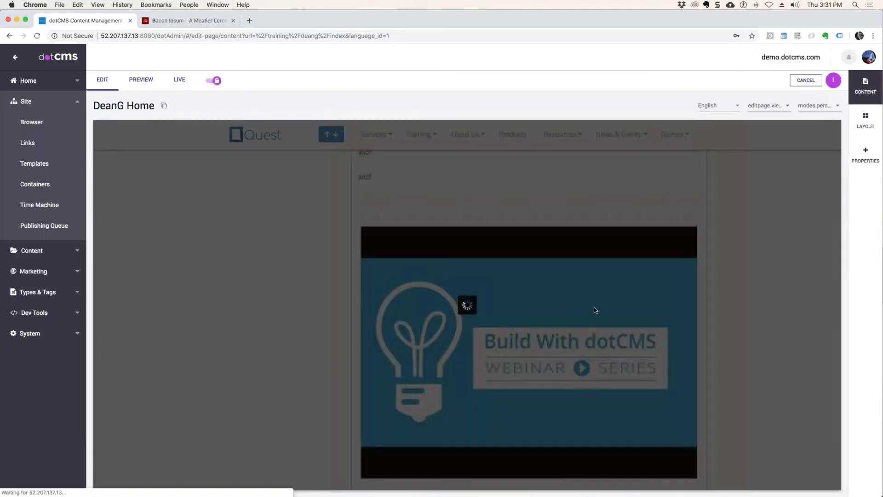
click(582, 367)
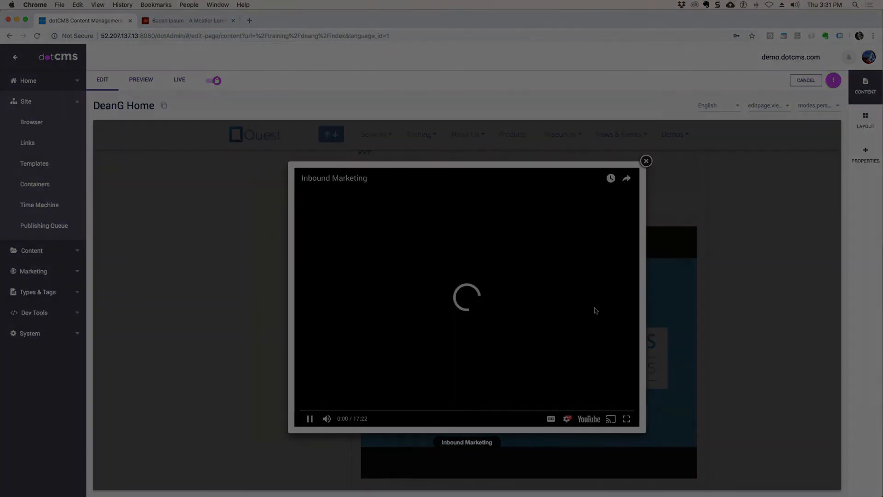